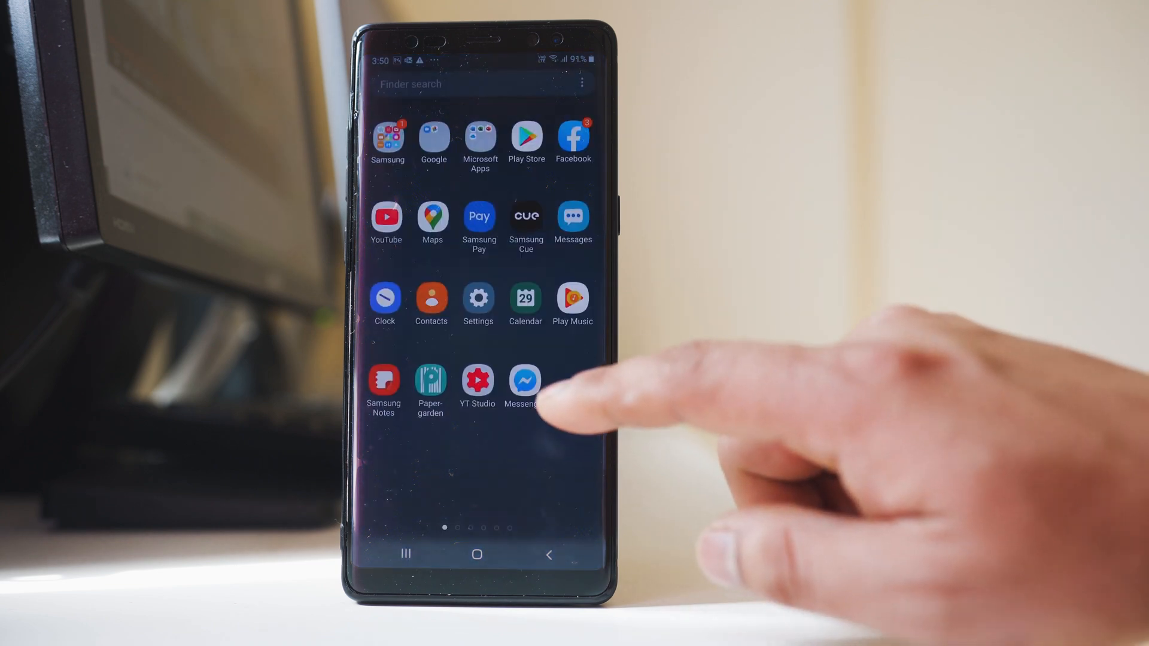
Go into Settings and bring up the Display page
{"action": "left_click", "coordinate": [478, 298]}
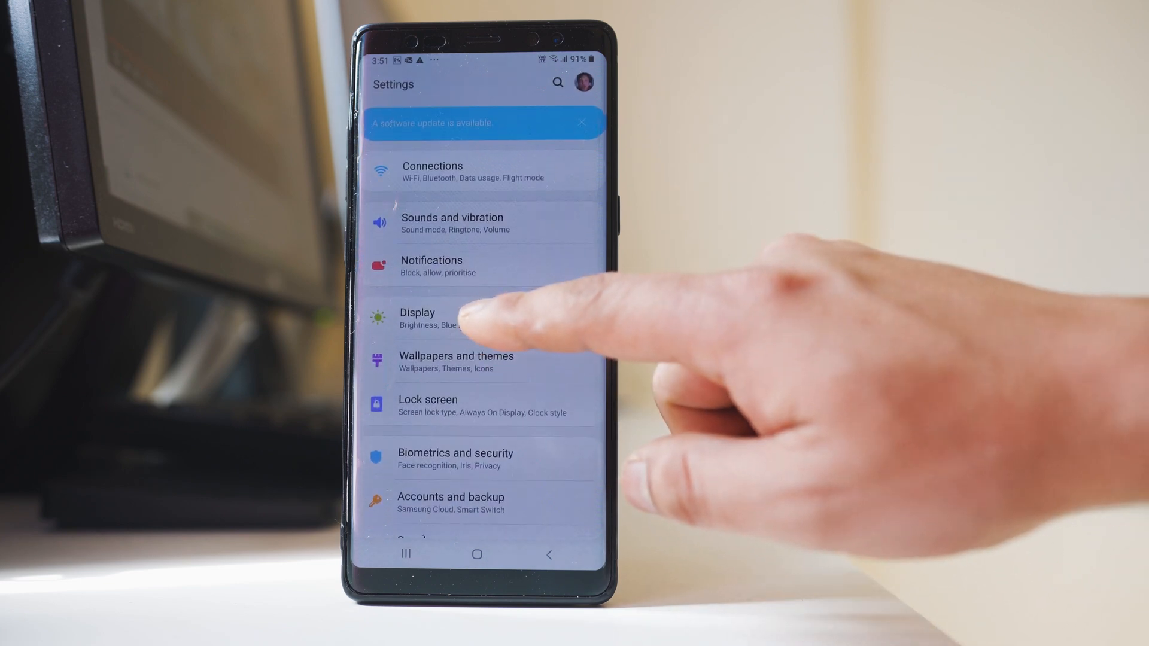
{"action": "left_click", "coordinate": [439, 316]}
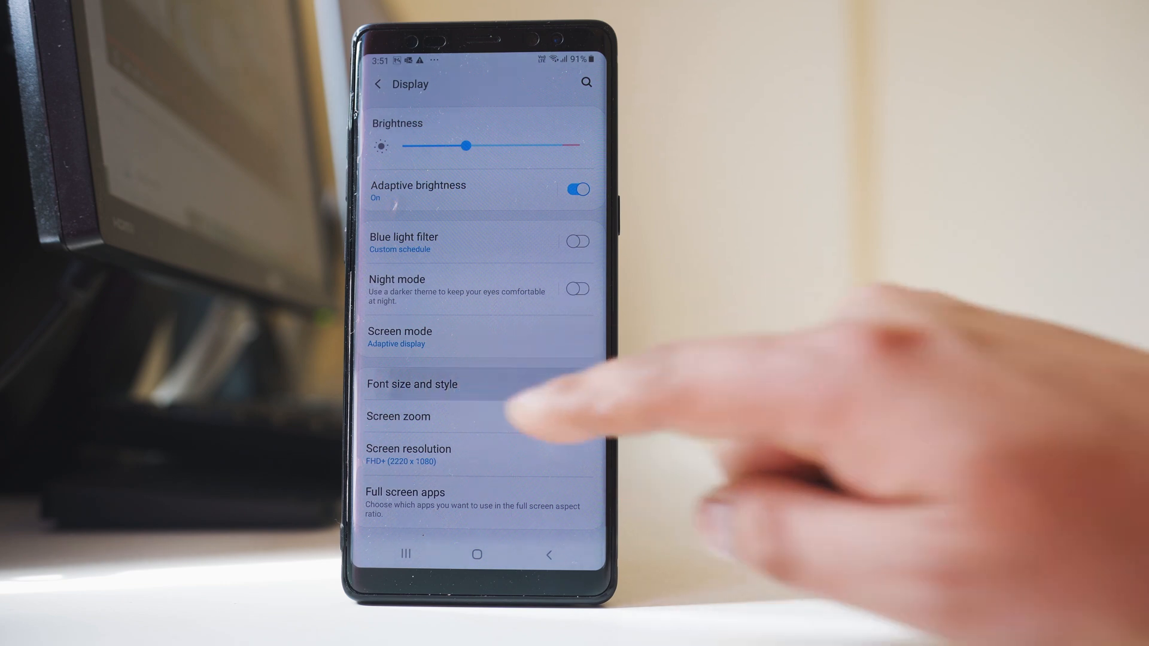
Drag the Font size slider right so the sample preview text grows larger
{"action": "left_click", "coordinate": [413, 384]}
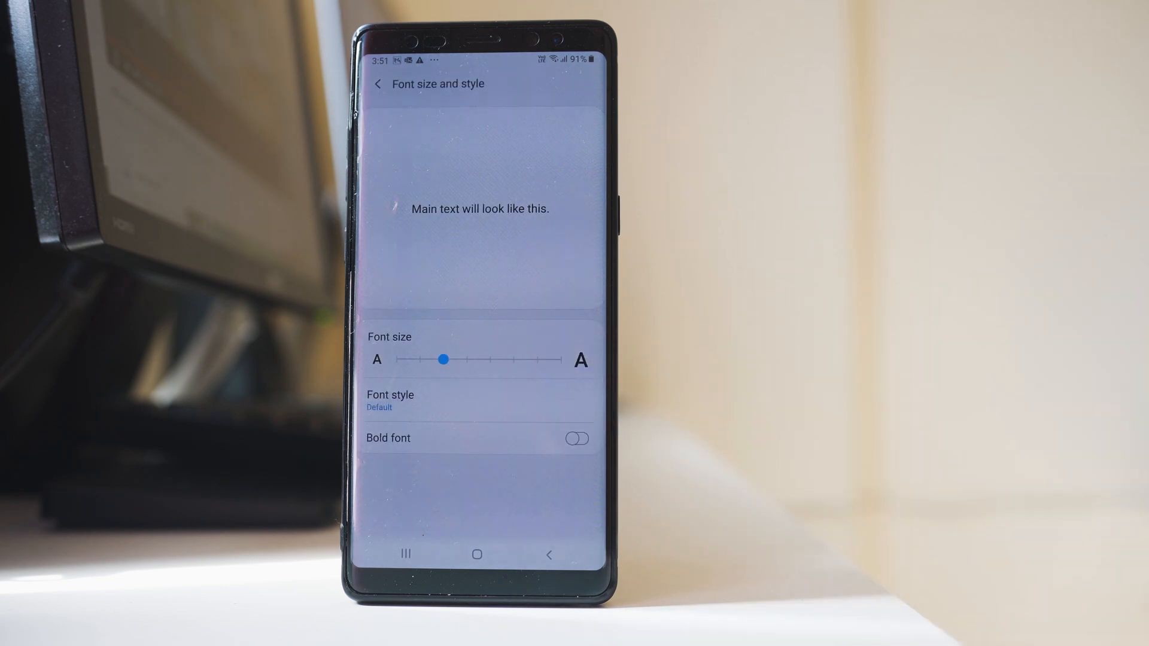
{"action": "left_click_drag", "start_coordinate": [443, 360], "coordinate": [387, 360]}
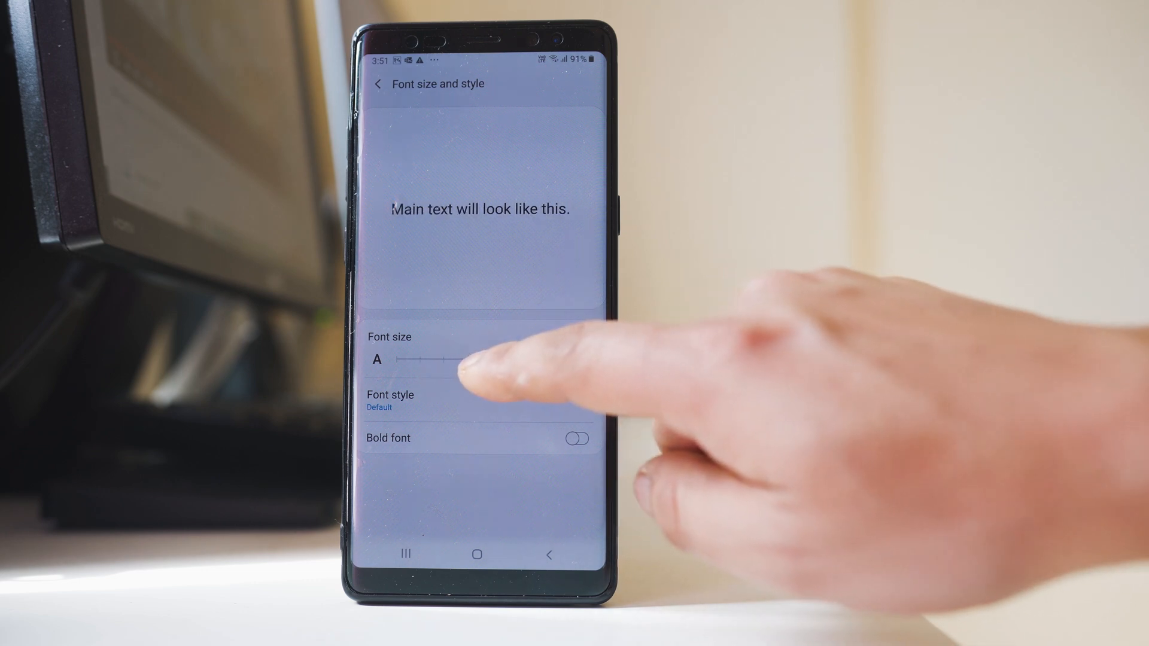